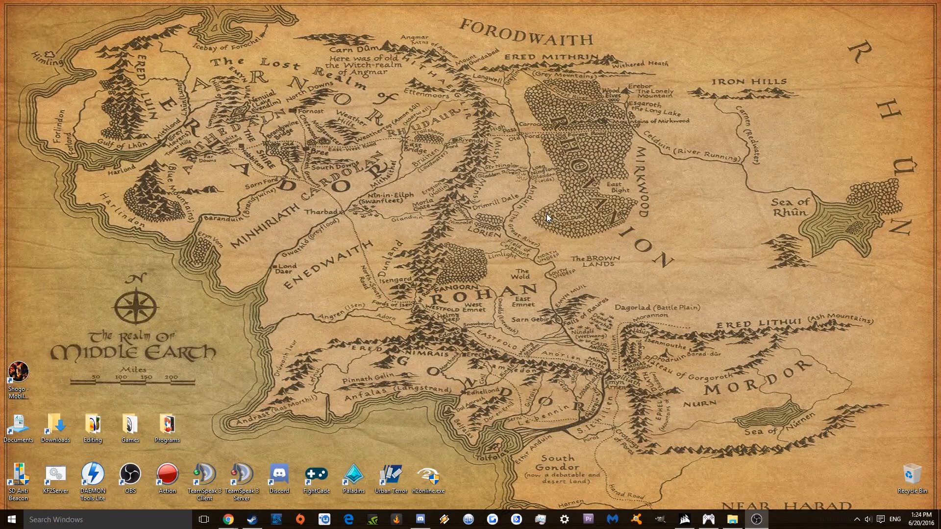
mouse_move(211, 229)
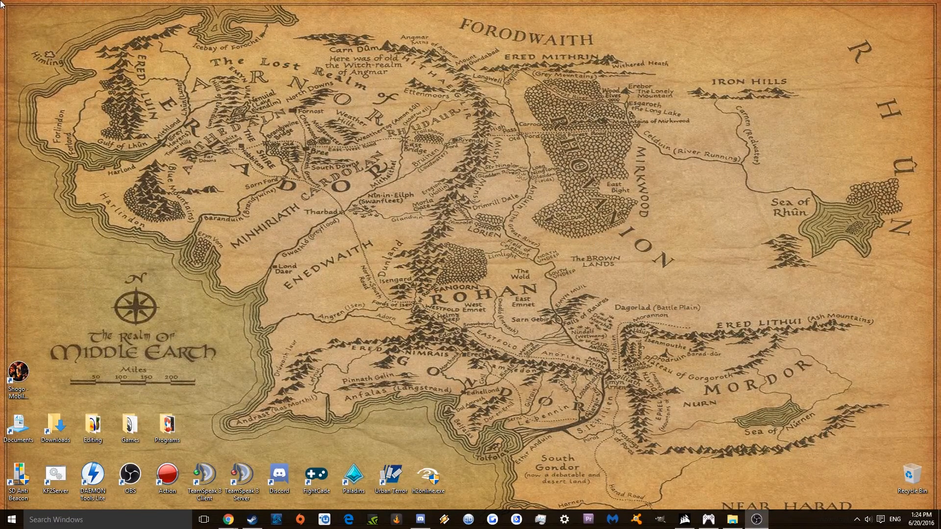
mouse_move(346, 312)
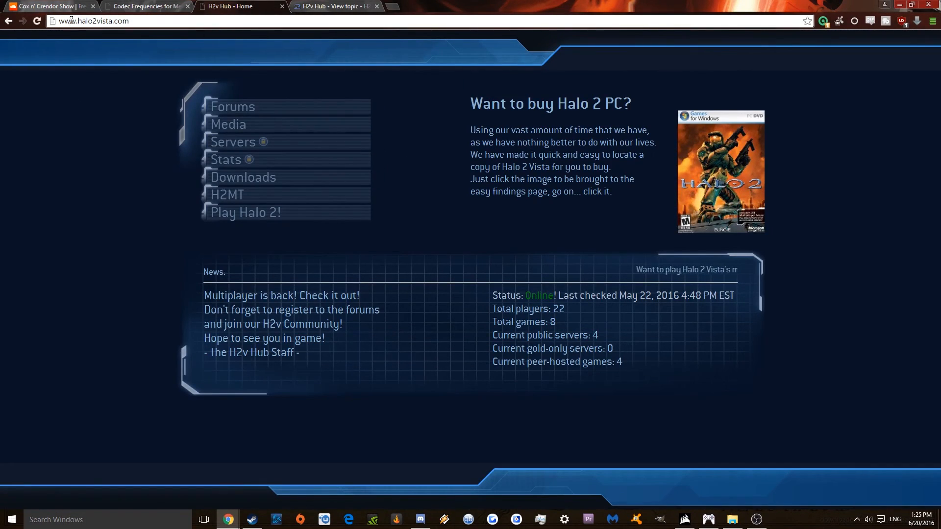
Step: Go to the H2v Hub Forums and scroll to the H2Online Install Guide announcement
left_click(233, 107)
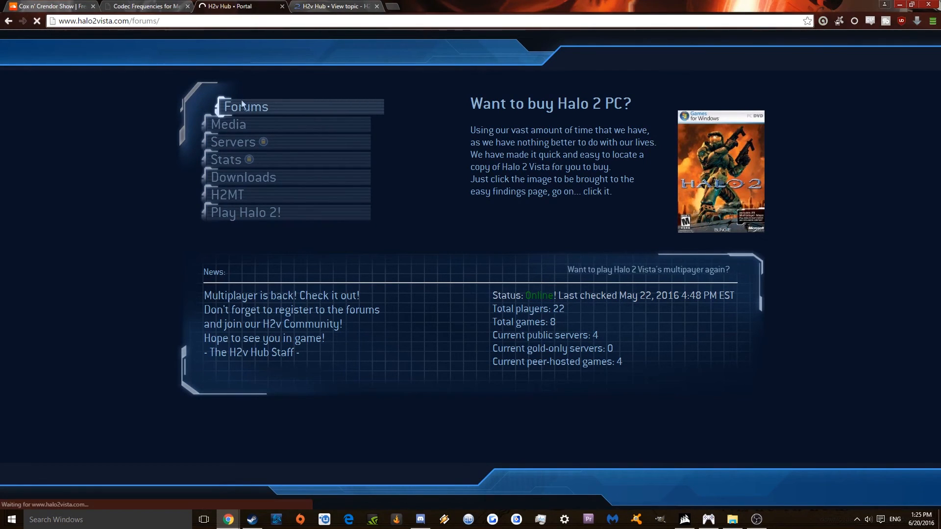
left_click(245, 106)
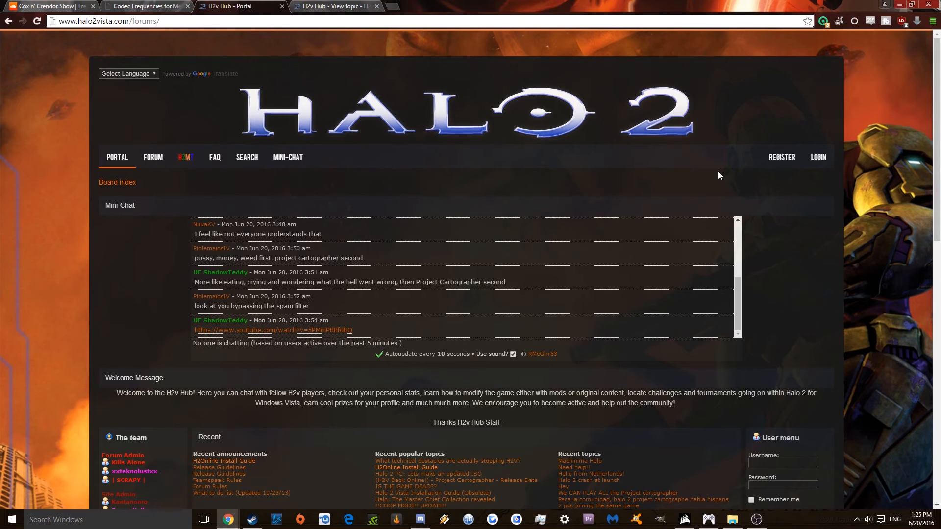
scroll("down", 3)
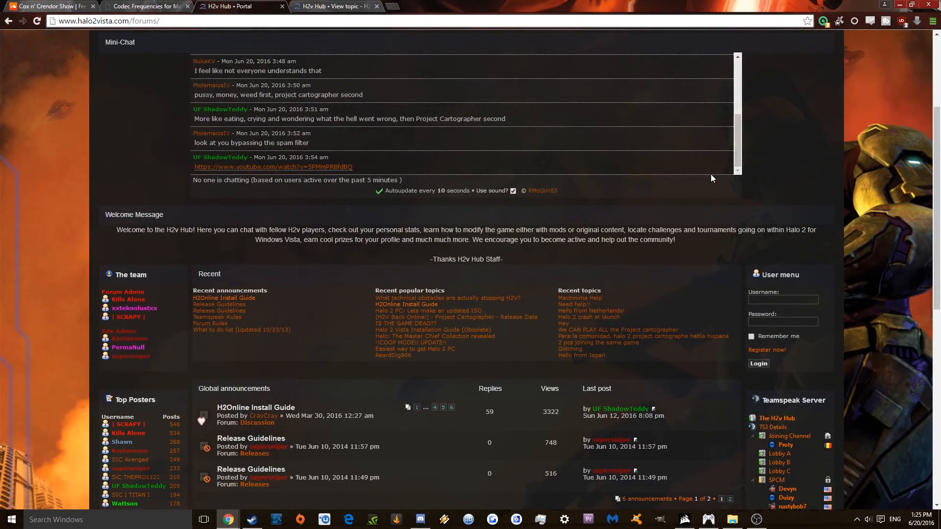
mouse_move(67, 211)
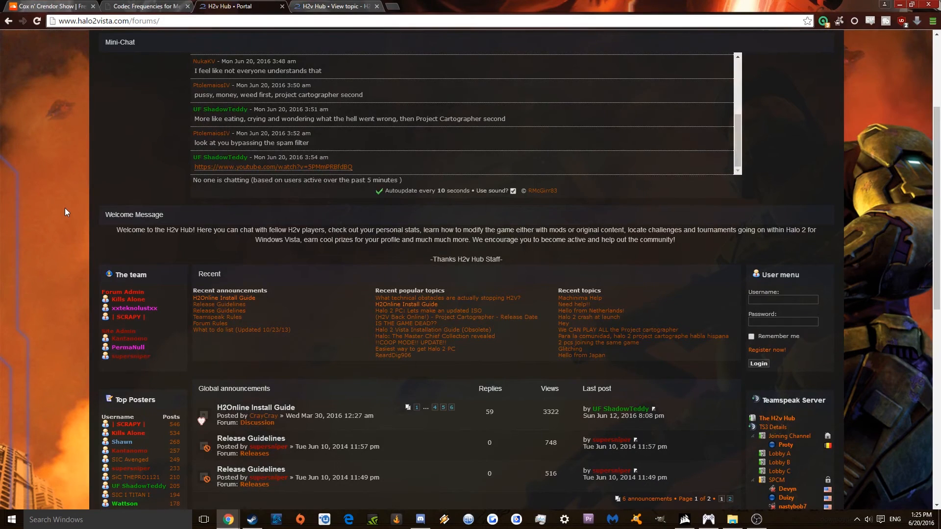
scroll("down", 3)
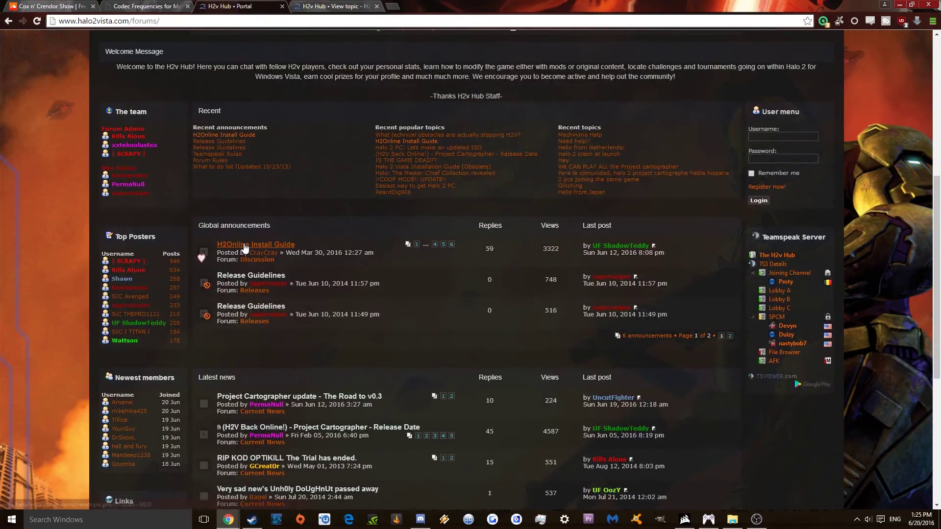
mouse_move(245, 247)
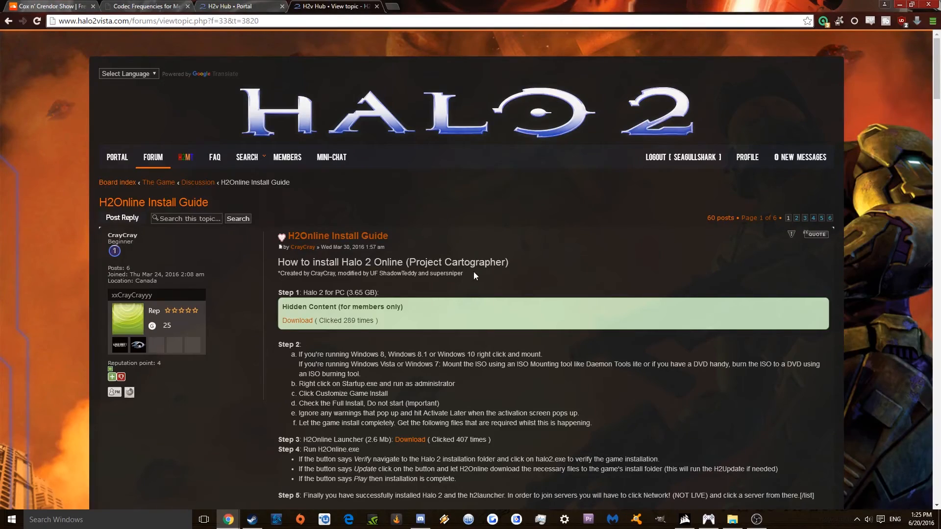
Step: Follow the Step 3 H2Online Launcher Download link to its GitHub release page
scroll("down", 3)
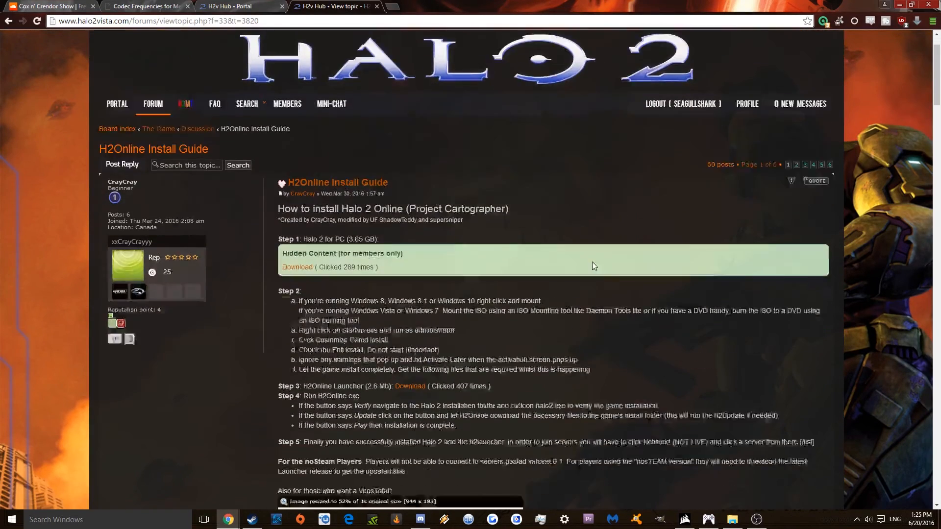
scroll("down", 3)
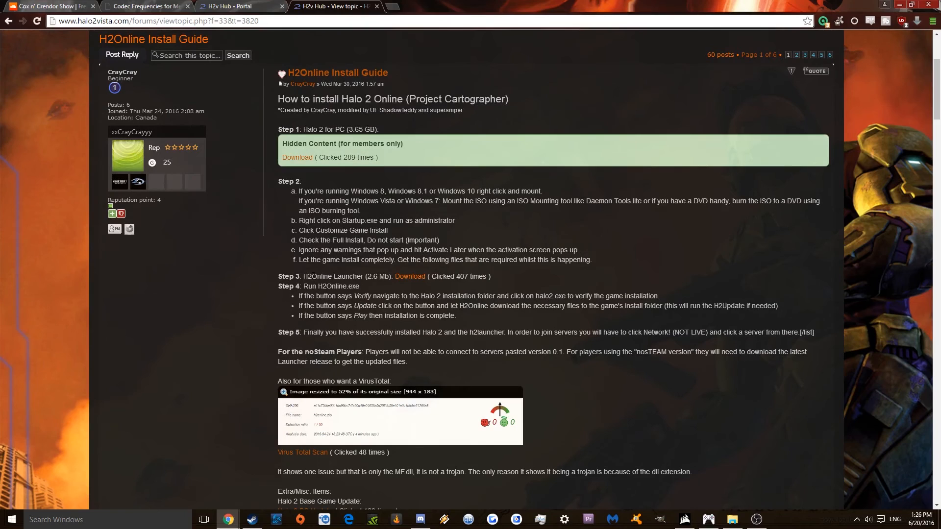
mouse_move(409, 277)
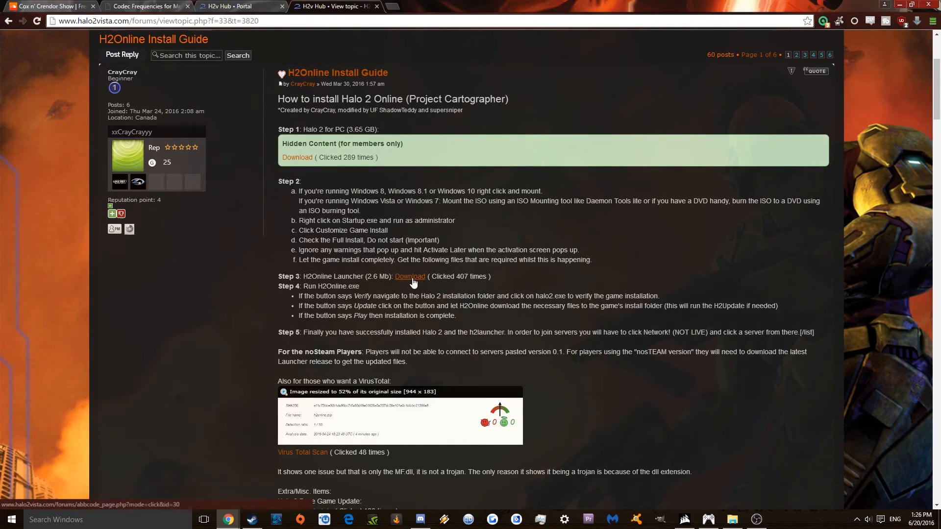
left_click(410, 276)
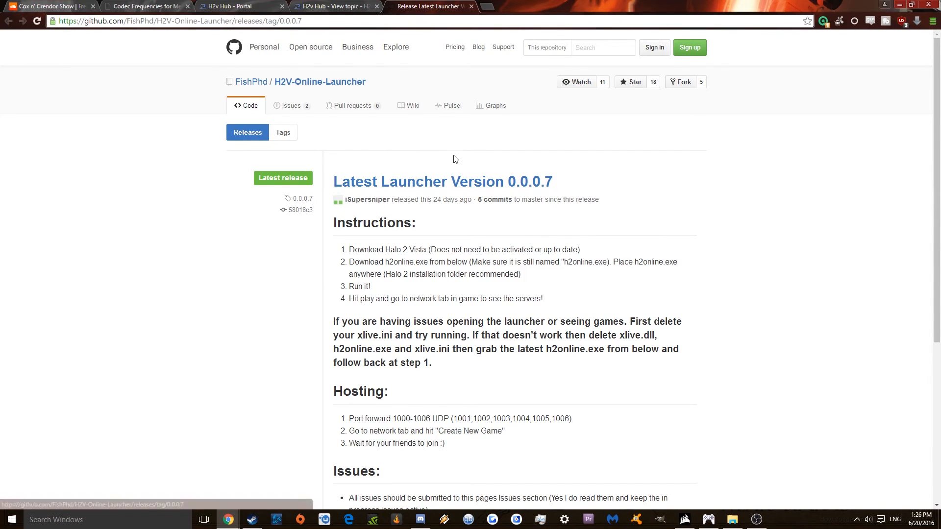
mouse_move(243, 106)
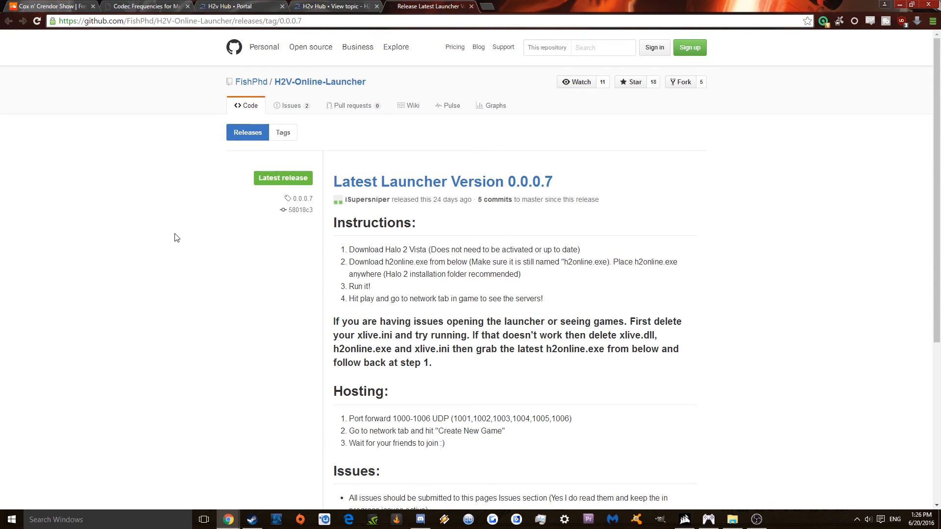
Step: Scroll the GitHub release page to the h2online.exe Downloads section and back
scroll("down", 3)
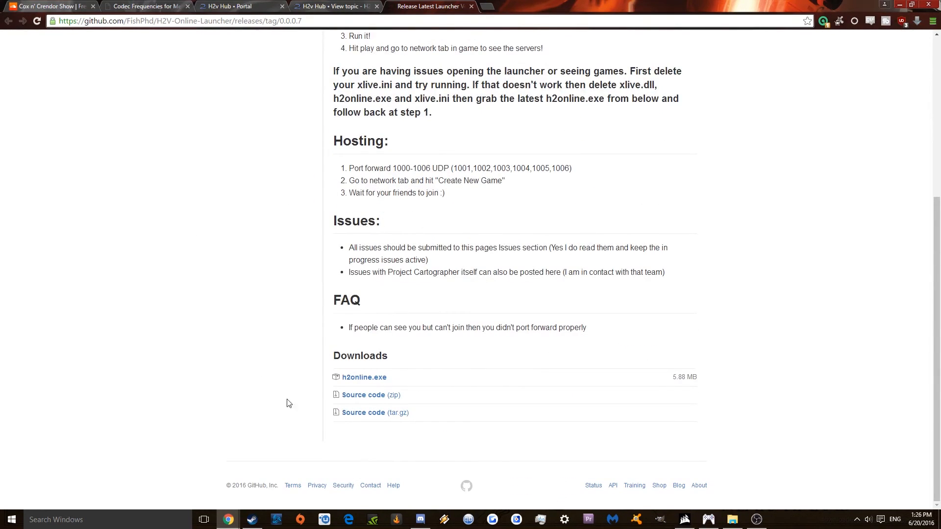
mouse_move(382, 380)
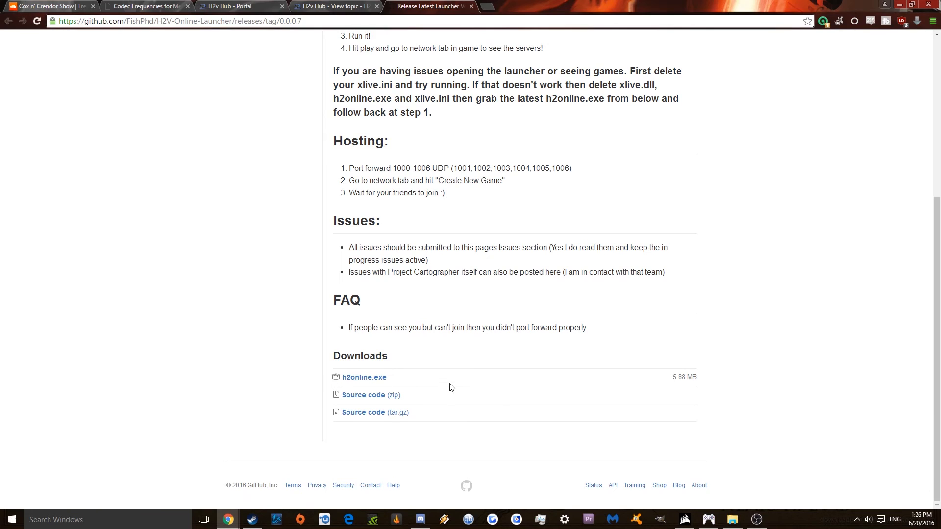
mouse_move(334, 397)
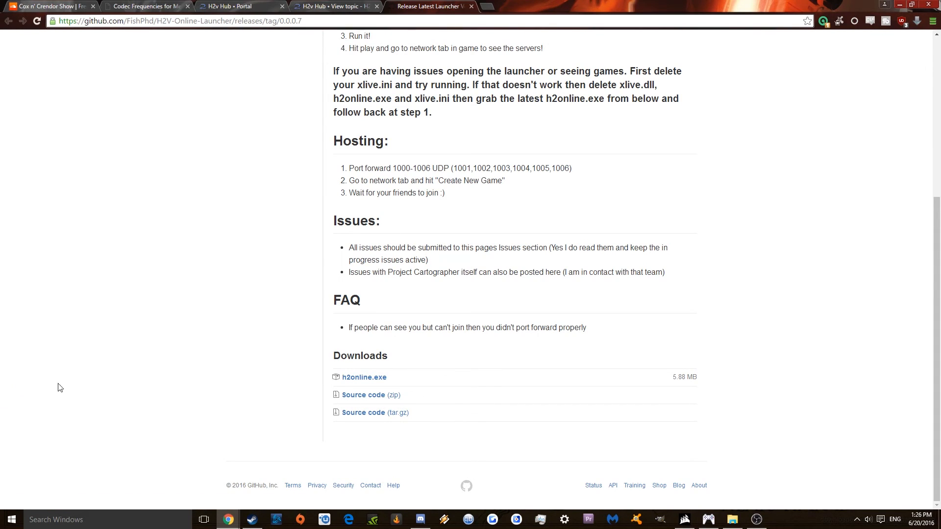
mouse_move(63, 359)
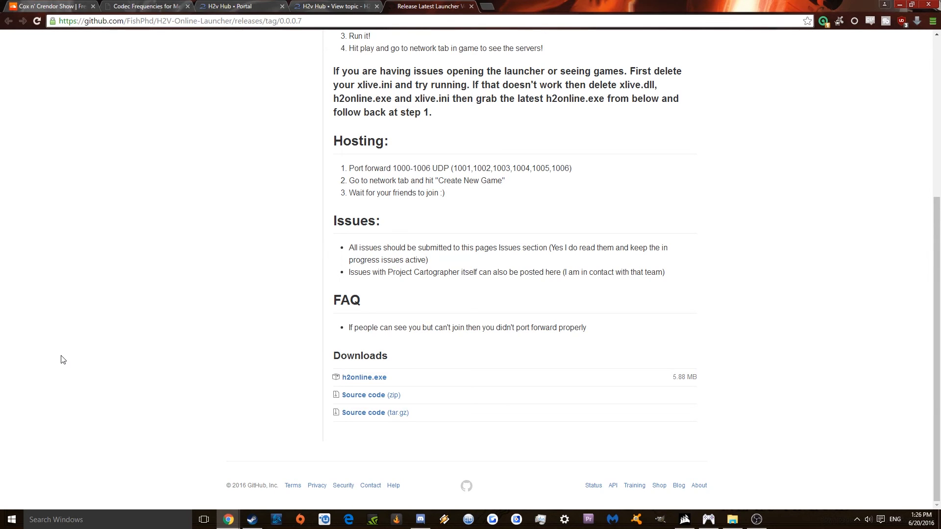
scroll("up", 3)
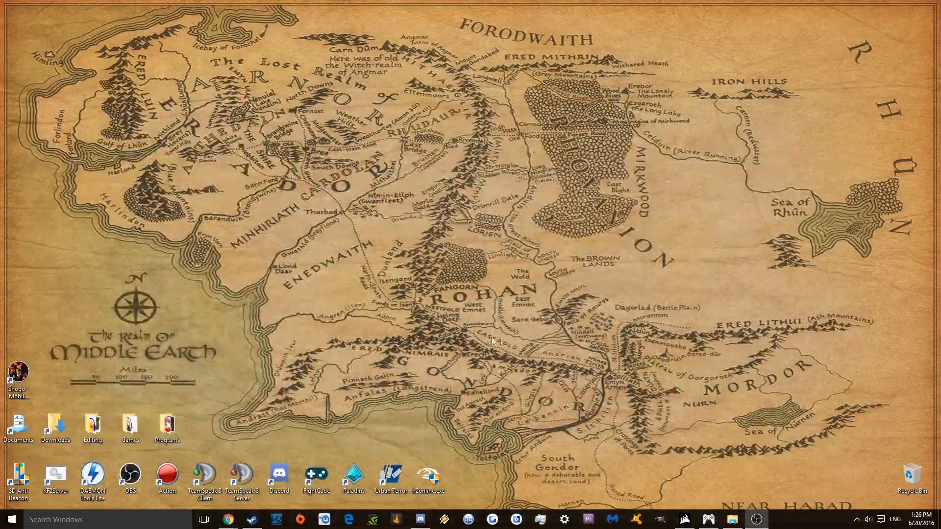
mouse_move(514, 410)
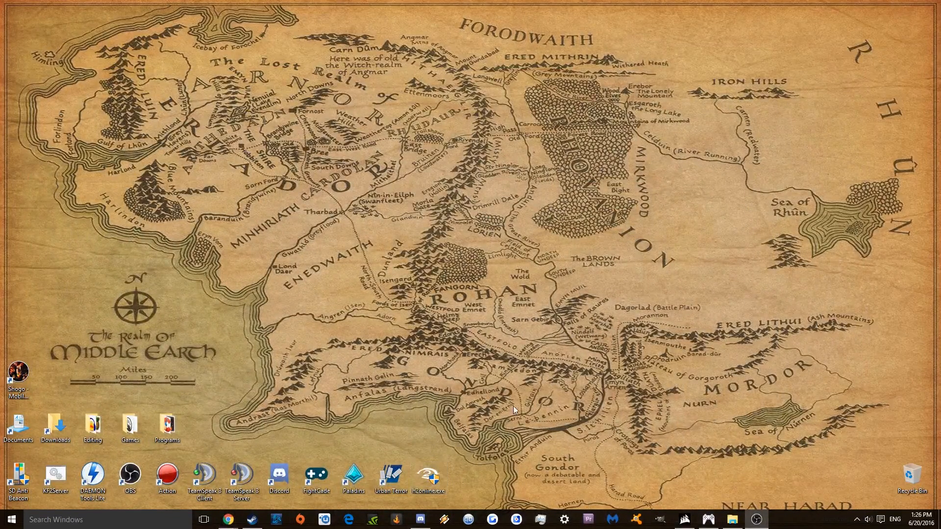
mouse_move(442, 367)
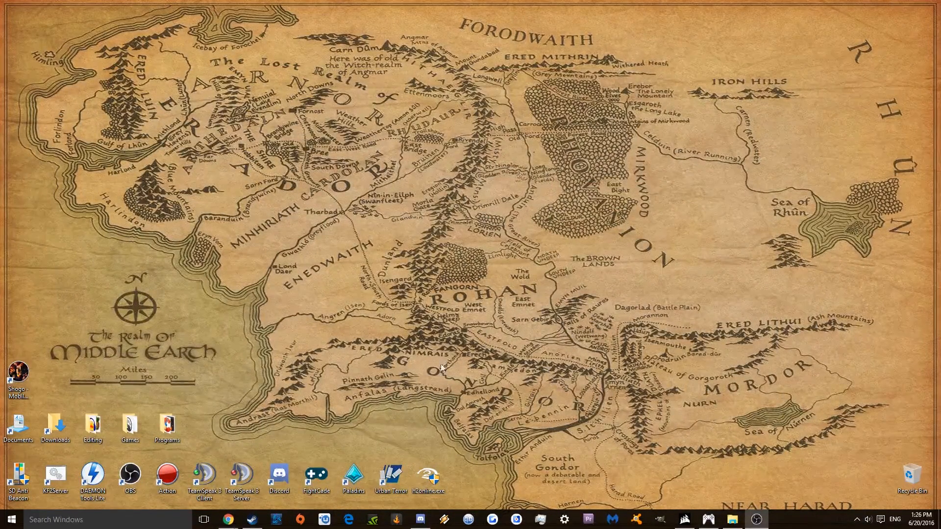
mouse_move(499, 334)
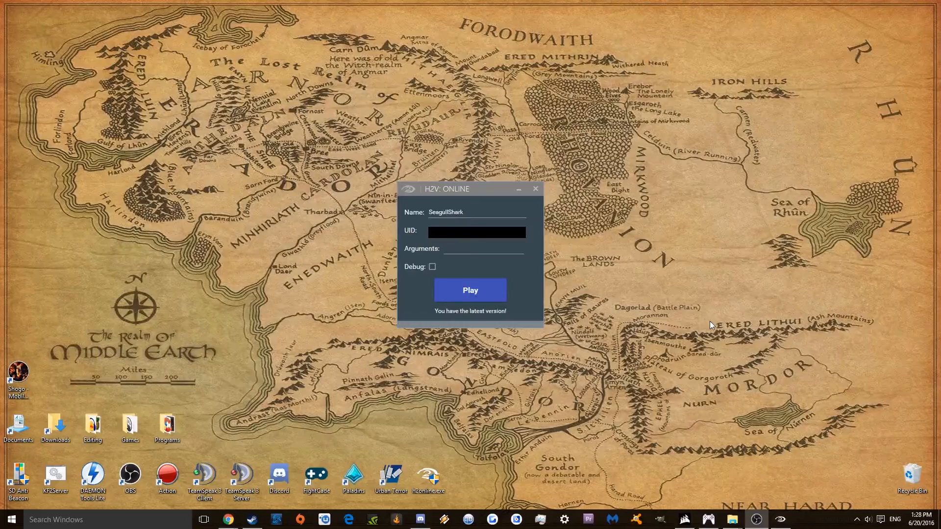
mouse_move(633, 258)
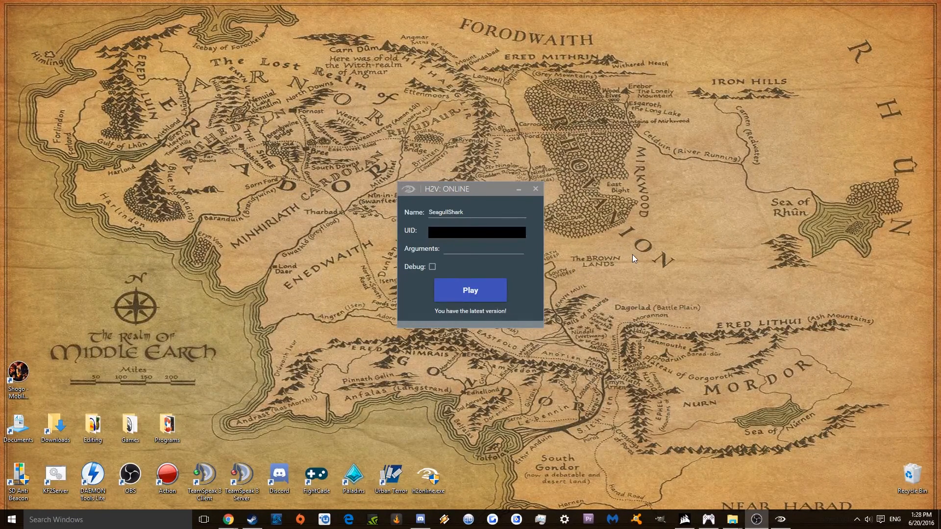
mouse_move(553, 399)
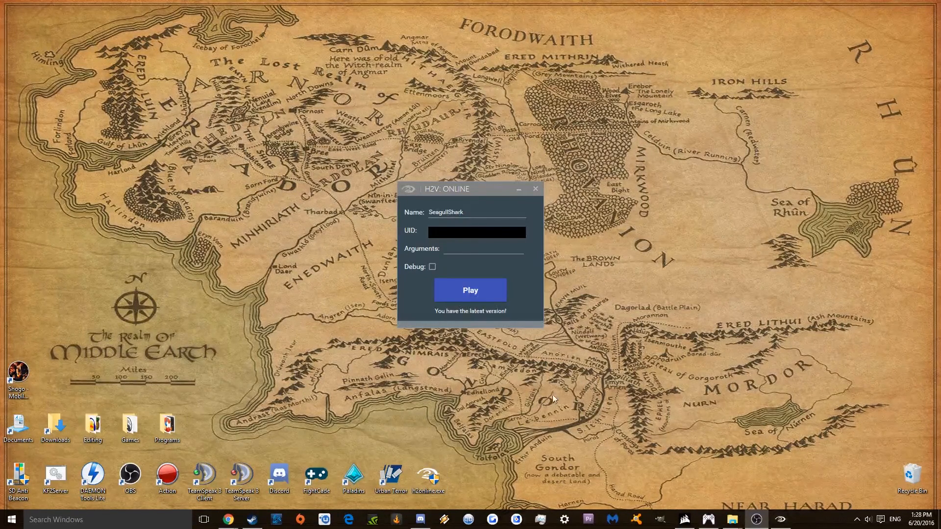
mouse_move(557, 398)
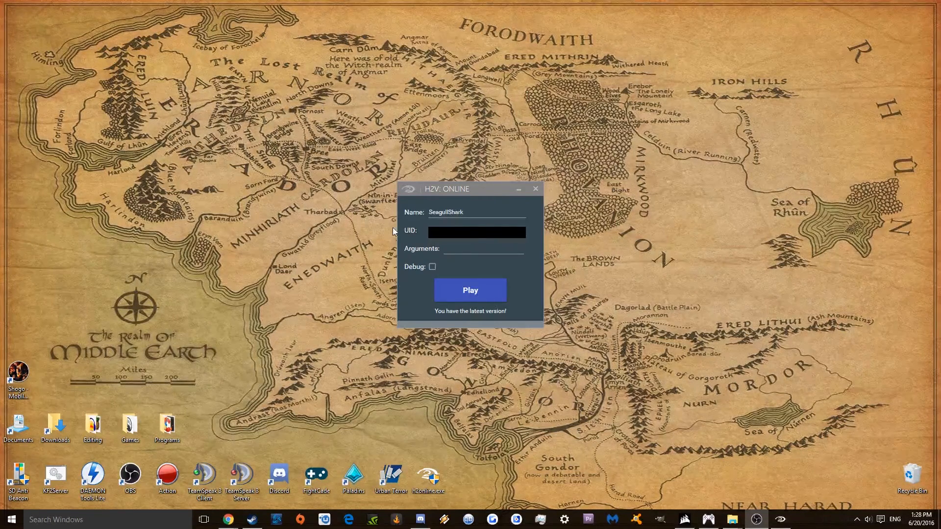
mouse_move(477, 232)
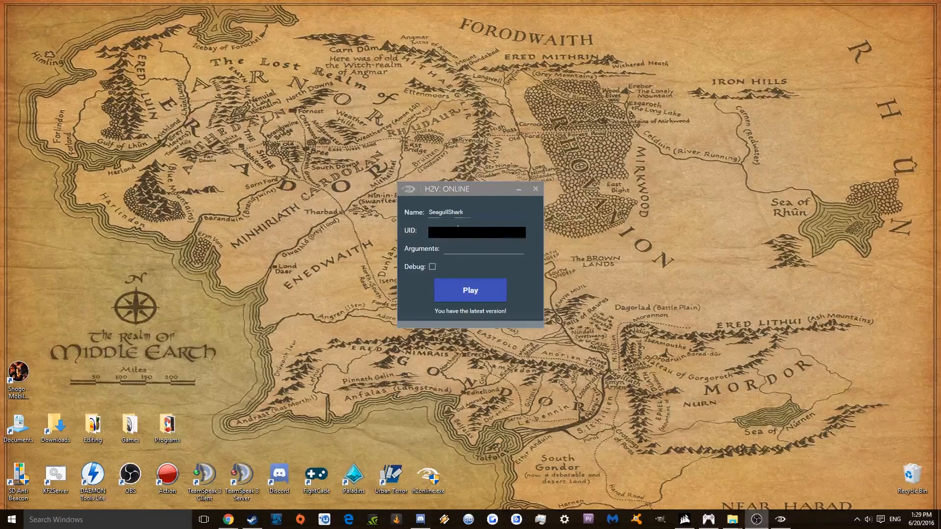
mouse_move(413, 308)
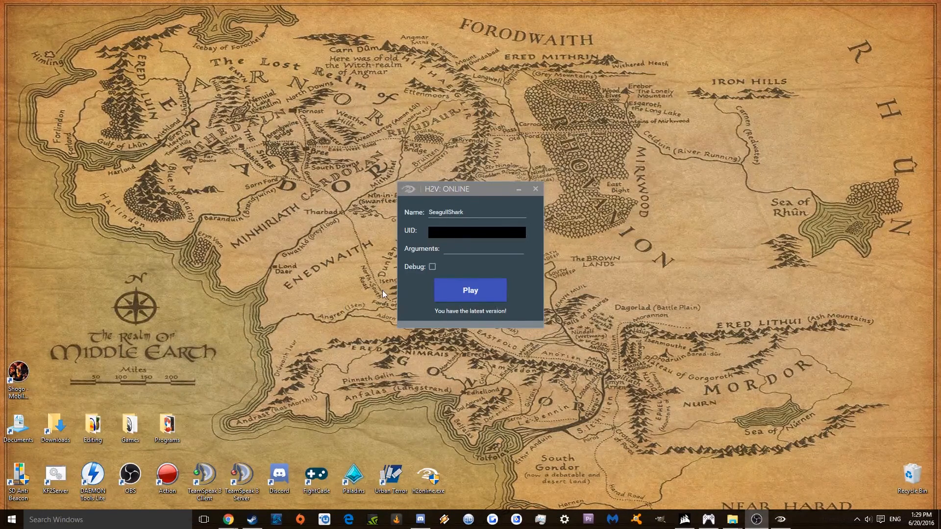
mouse_move(261, 255)
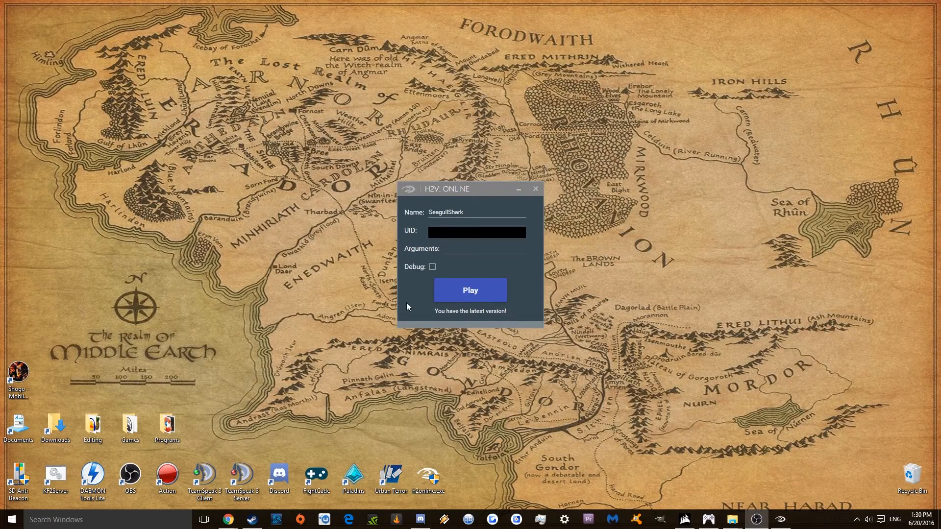
mouse_move(484, 302)
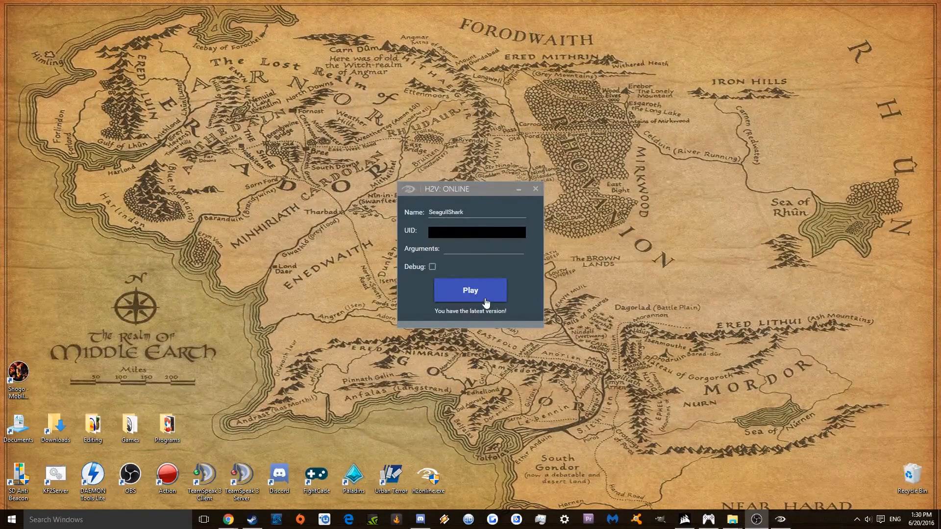
Step: Launch Halo 2 Vista from the H2V Online launcher's Play button
left_click(471, 290)
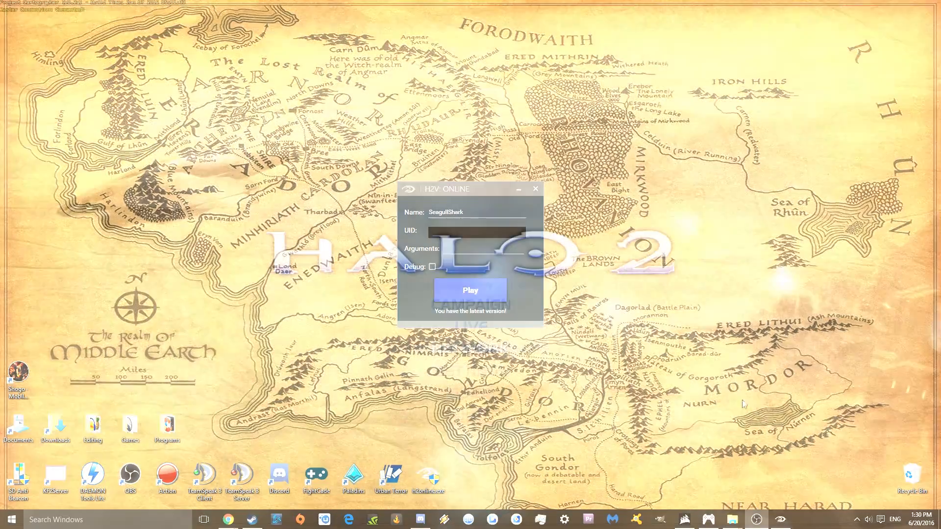
left_click(470, 290)
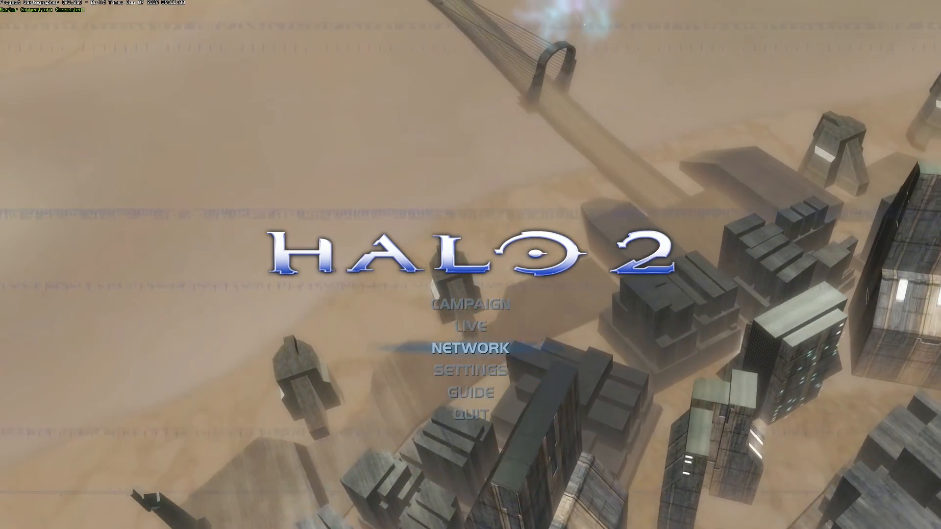
Step: Enter Settings, view Video Options (full screen, 1920x1080), and return to Settings
key("Up")
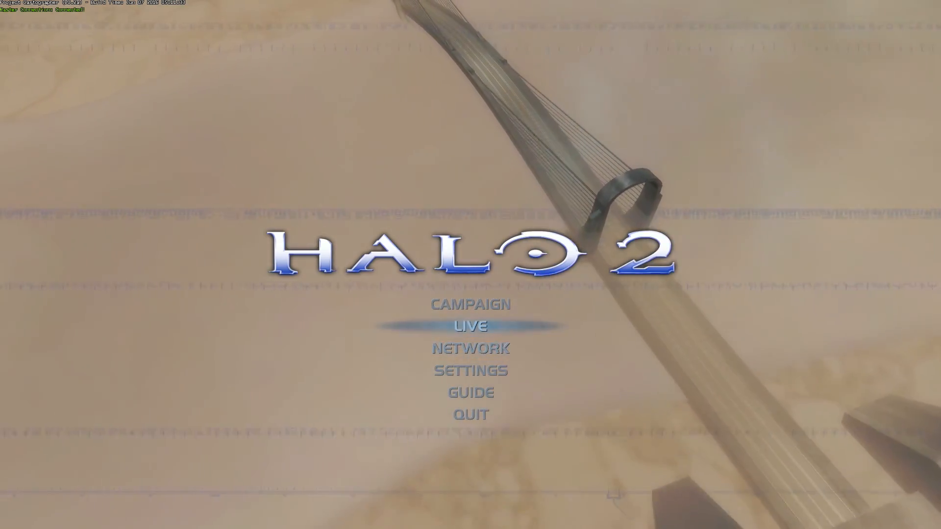
key("down")
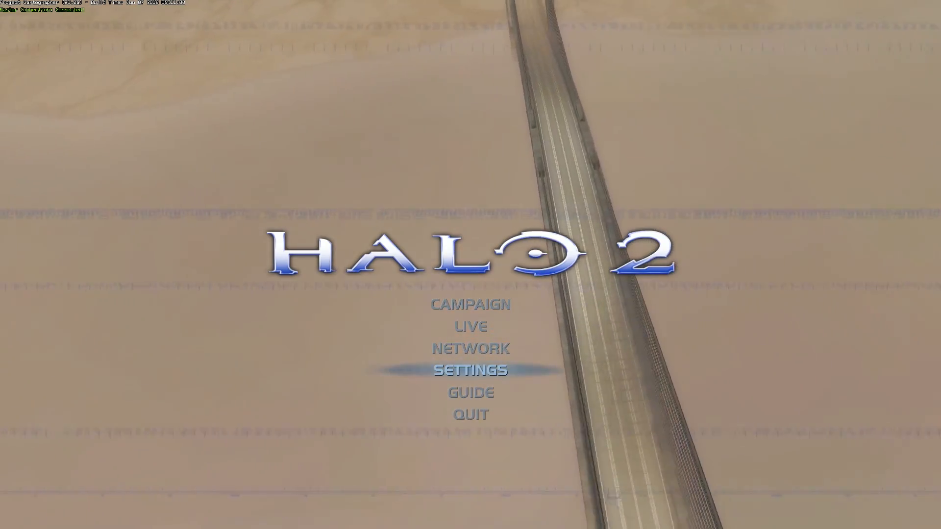
left_click(470, 371)
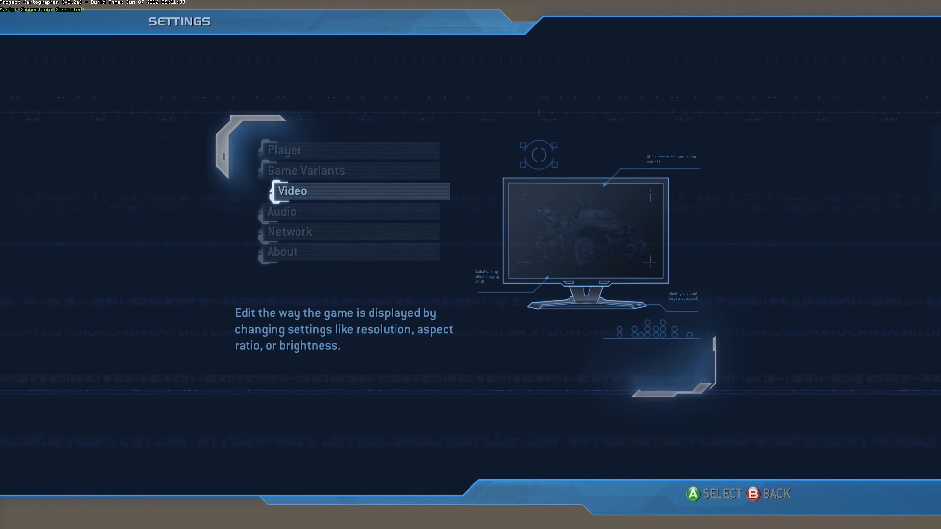
left_click(293, 192)
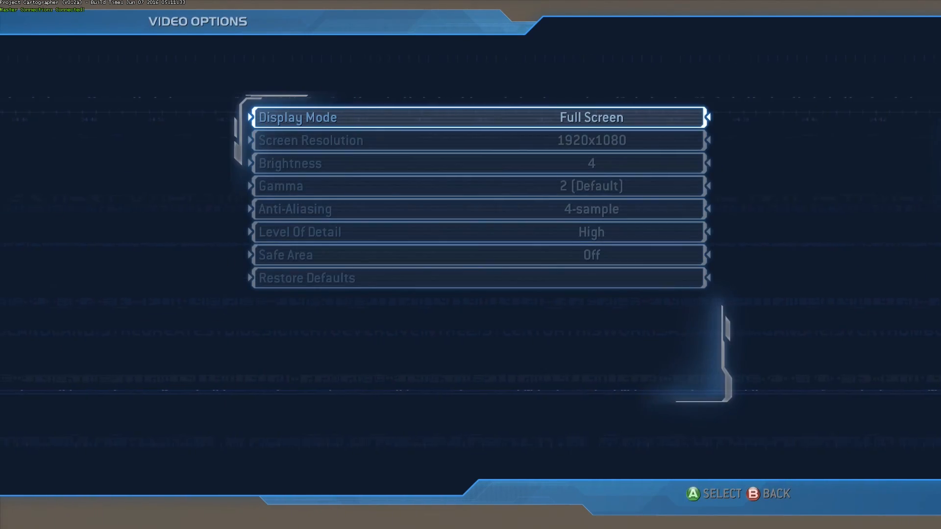
key("Down")
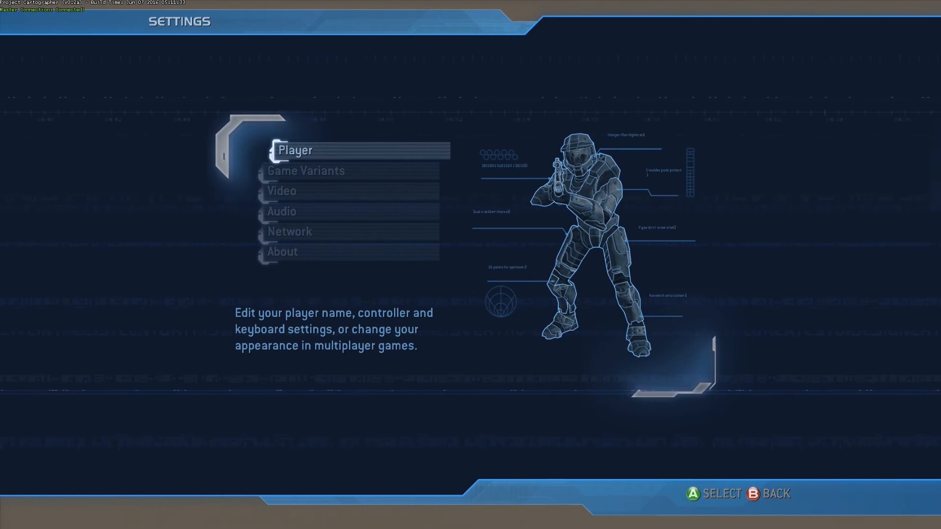
Step: Edit the player profile, check its Appearance player model, and return to Edit Player
left_click(296, 149)
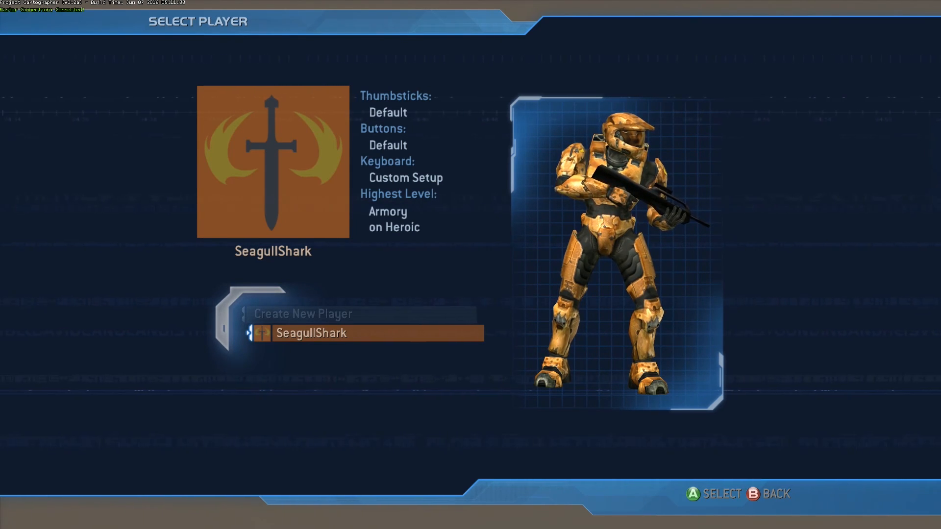
left_click(312, 334)
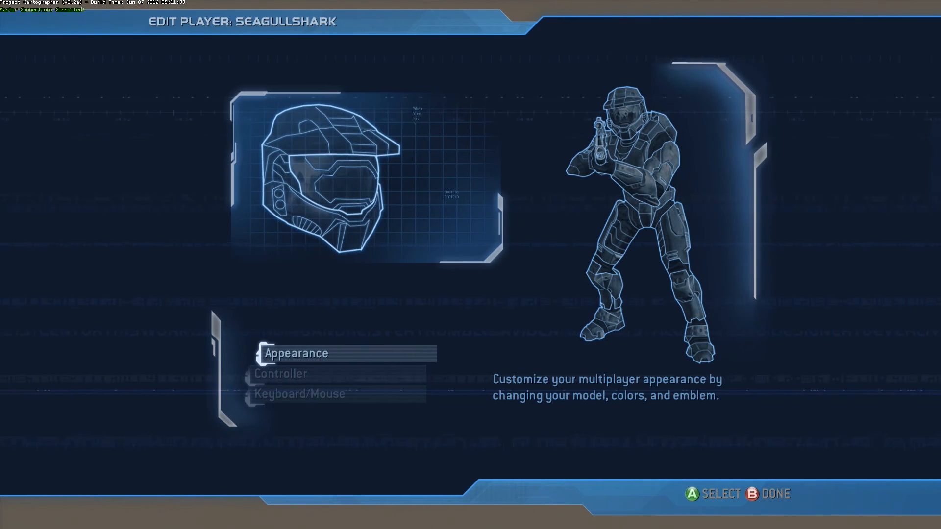
left_click(294, 353)
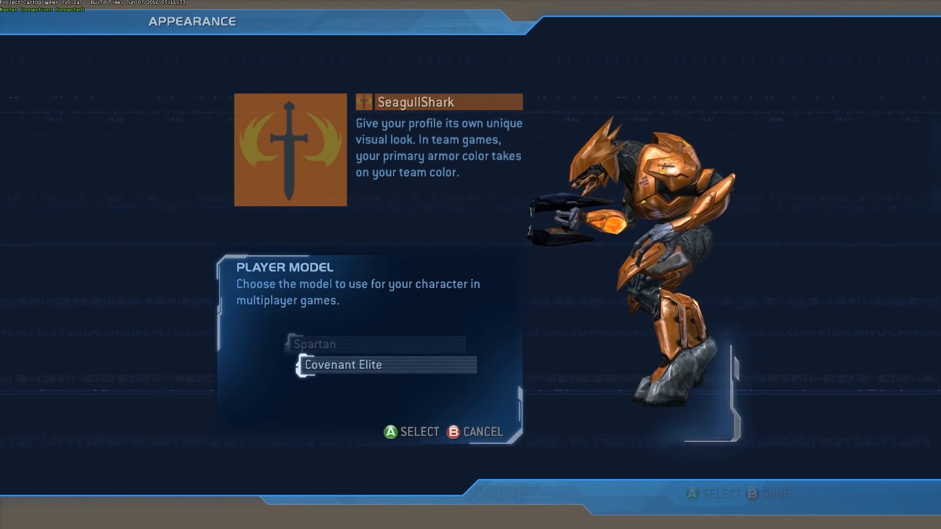
left_click(341, 344)
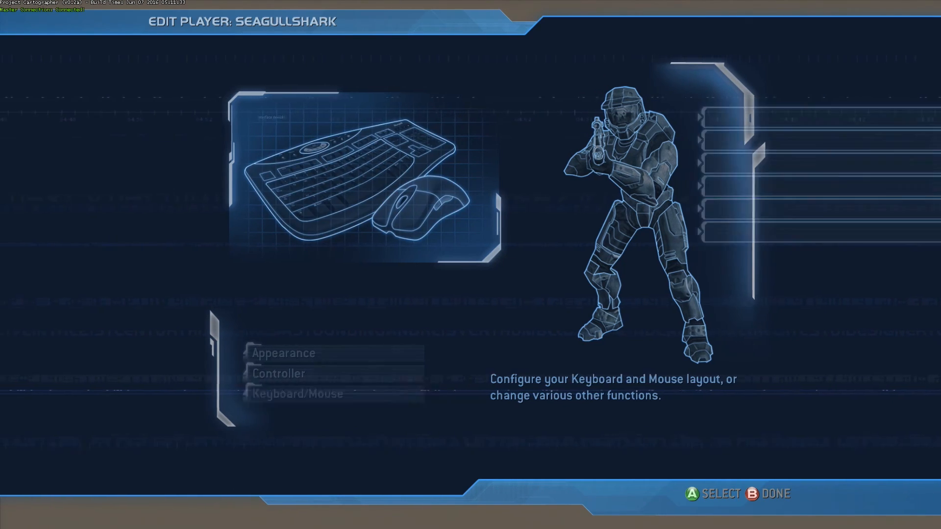
Step: Choose Keyboard/Mouse with the Custom layout to reach Custom Keyboard Mapping
left_click(296, 394)
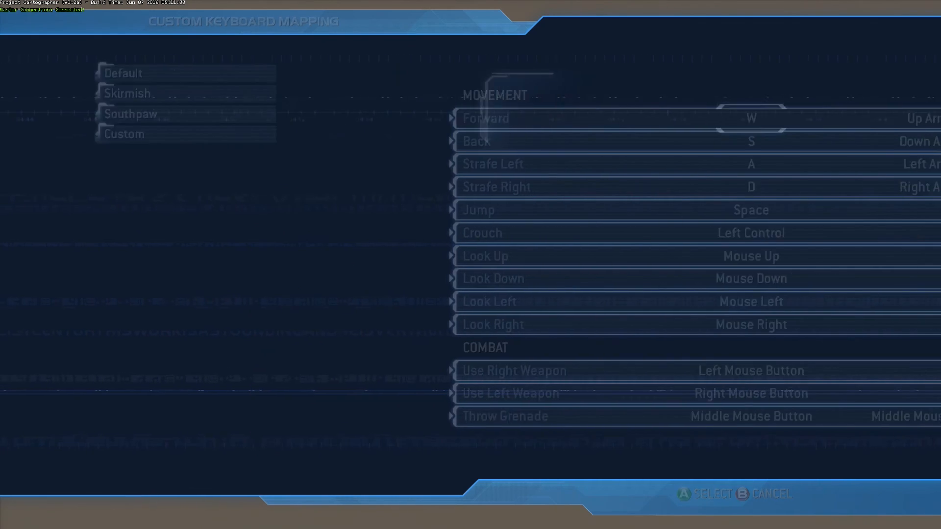
Step: Browse the custom key bindings list and return to the Custom layout summary
left_click(123, 134)
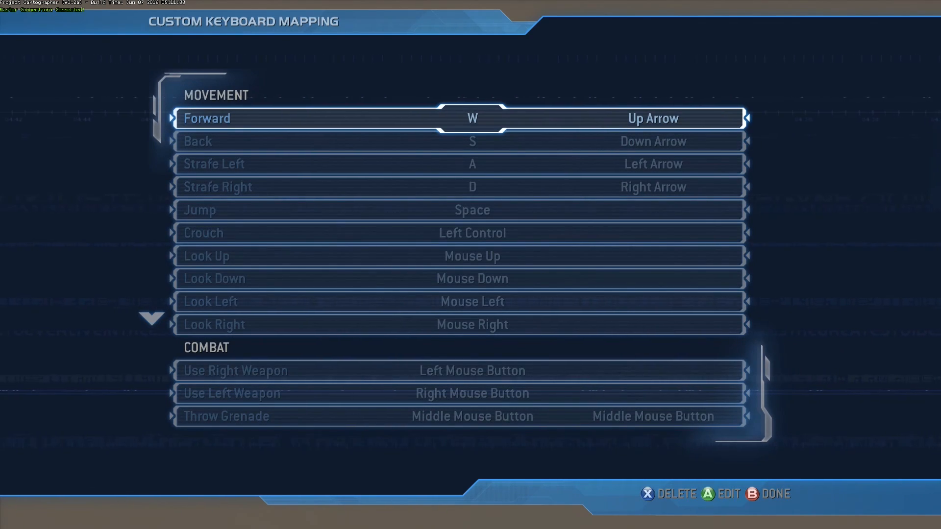
key("Down")
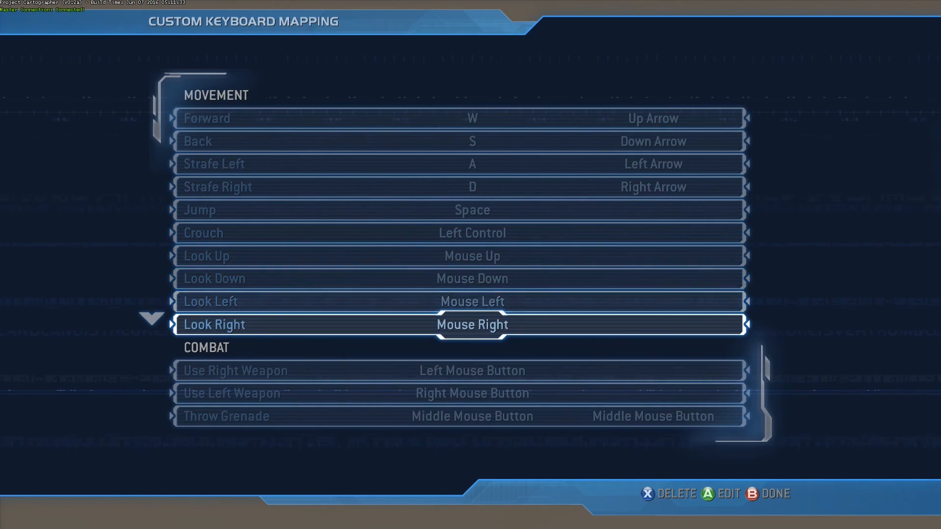
key("Up")
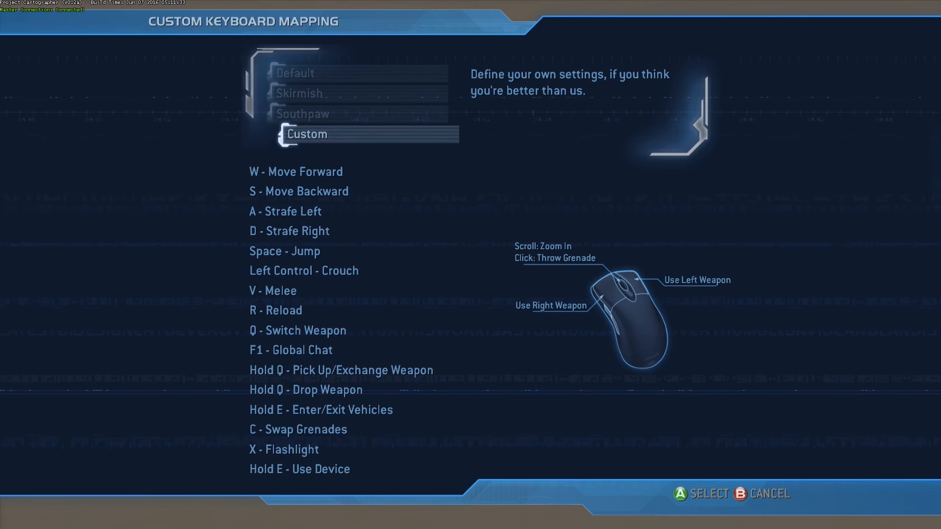
Step: Accept the Custom layout, review look sensitivity 4, and back out to Settings
key("b")
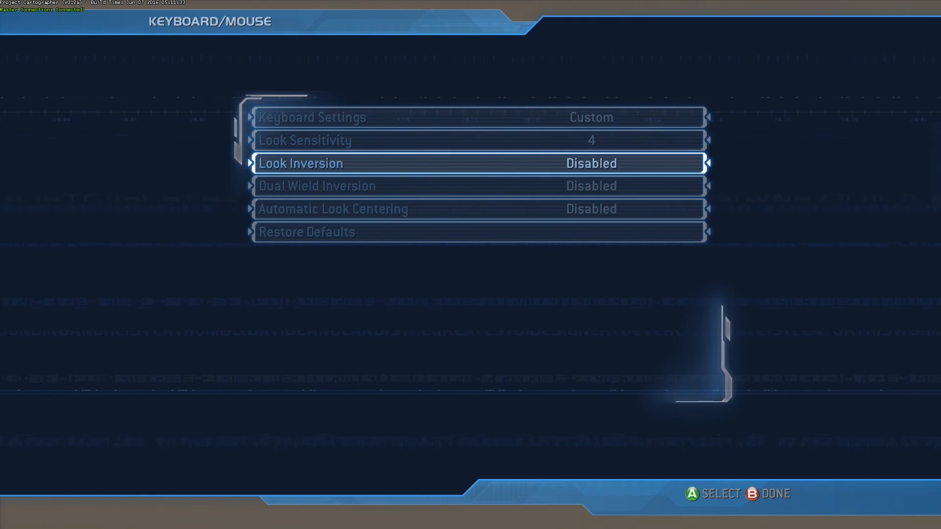
key("down")
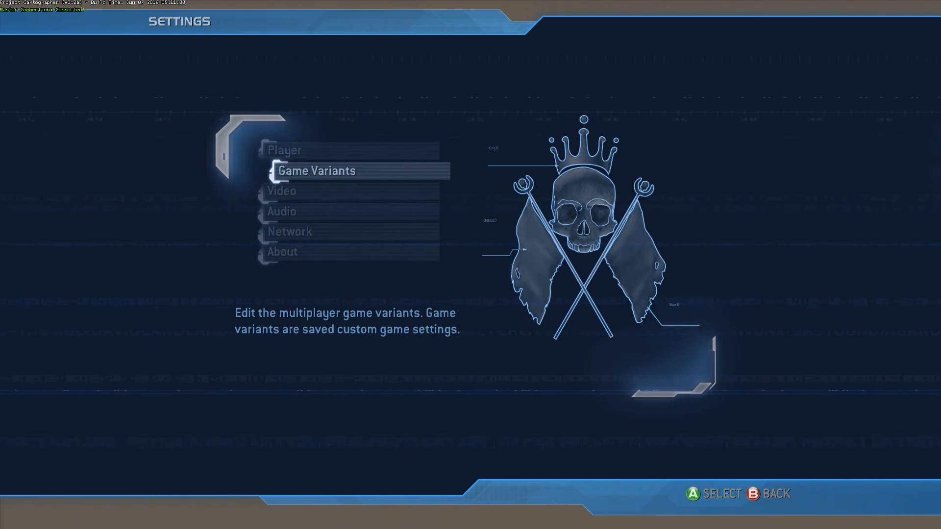
Step: Browse the Game Variants types such as Oddball, then back out to the main menu
left_click(318, 170)
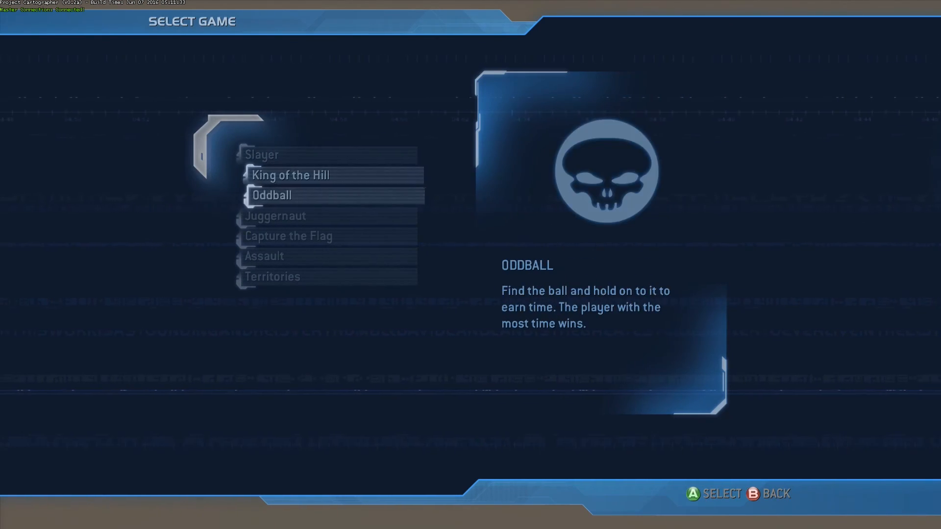
key("Down")
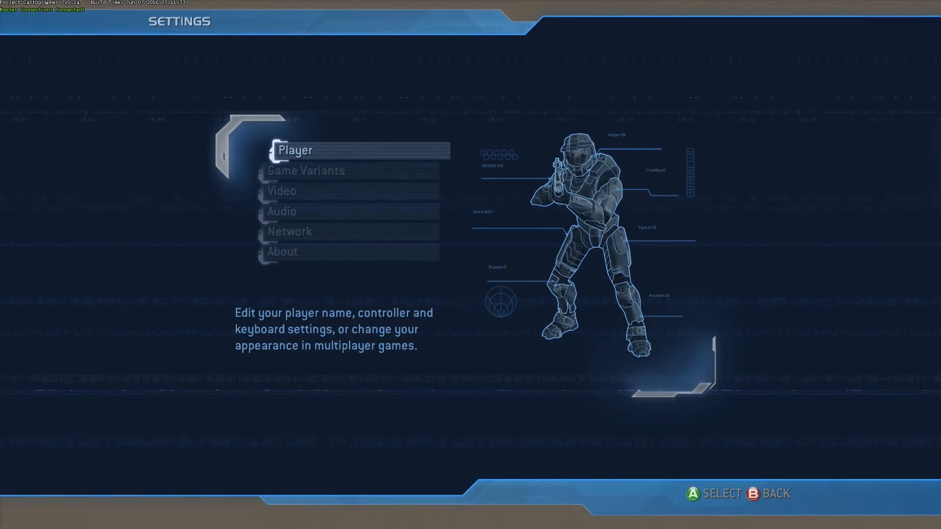
key("Escape")
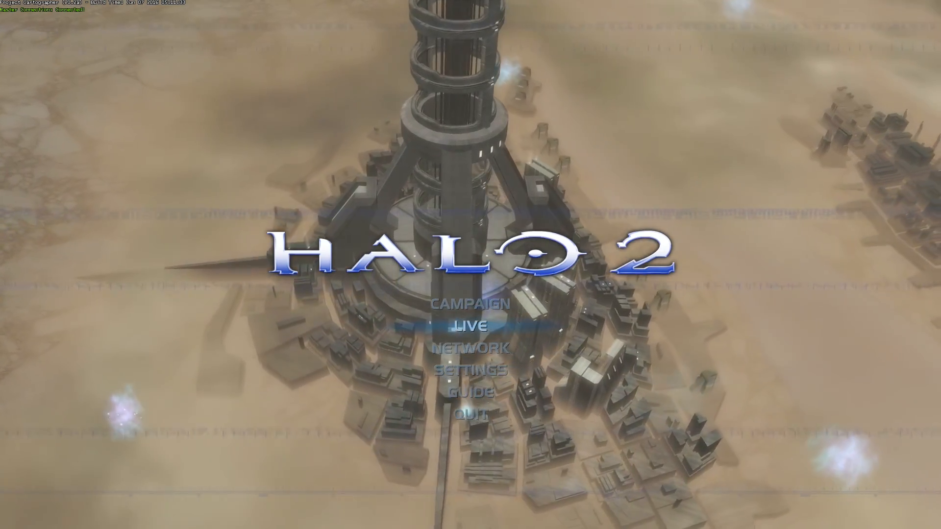
Step: View the player roster of the Server2 TX King of the Hill game on Ascension in the Network Game Browser
key("Down")
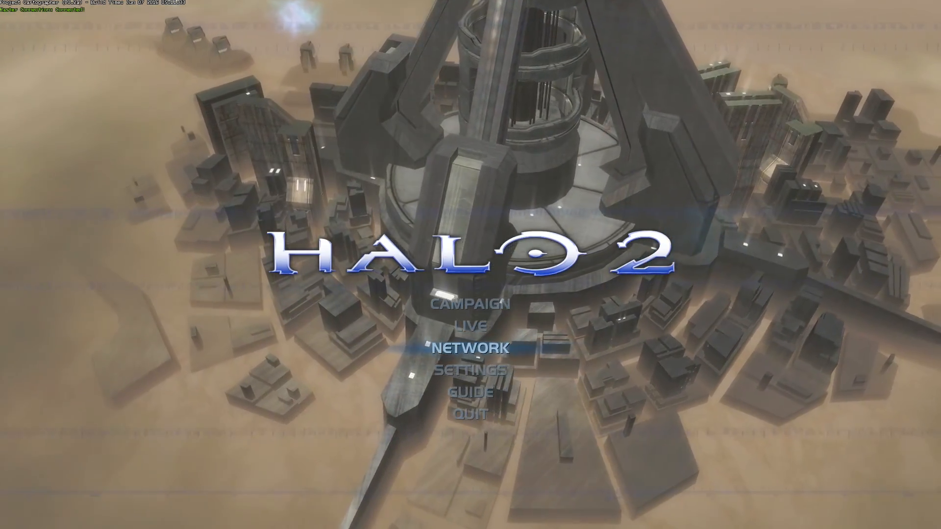
left_click(472, 347)
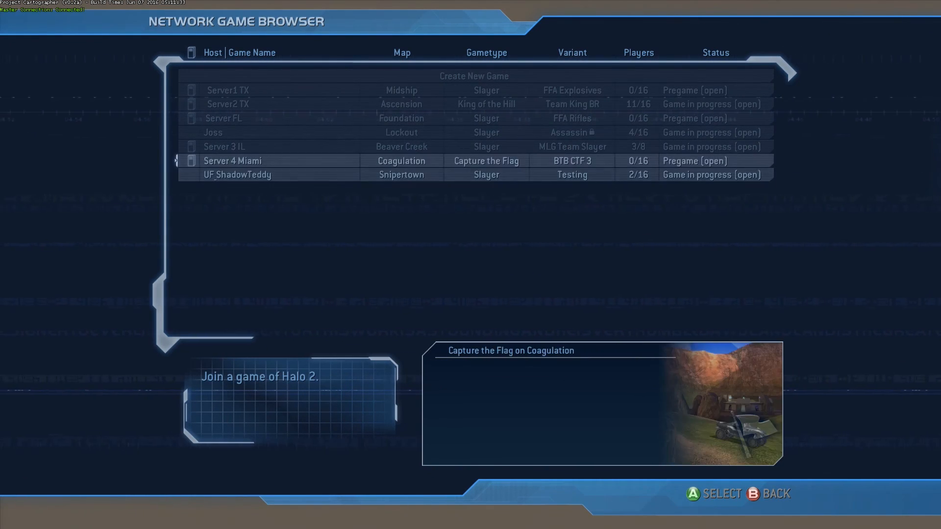
left_click(241, 104)
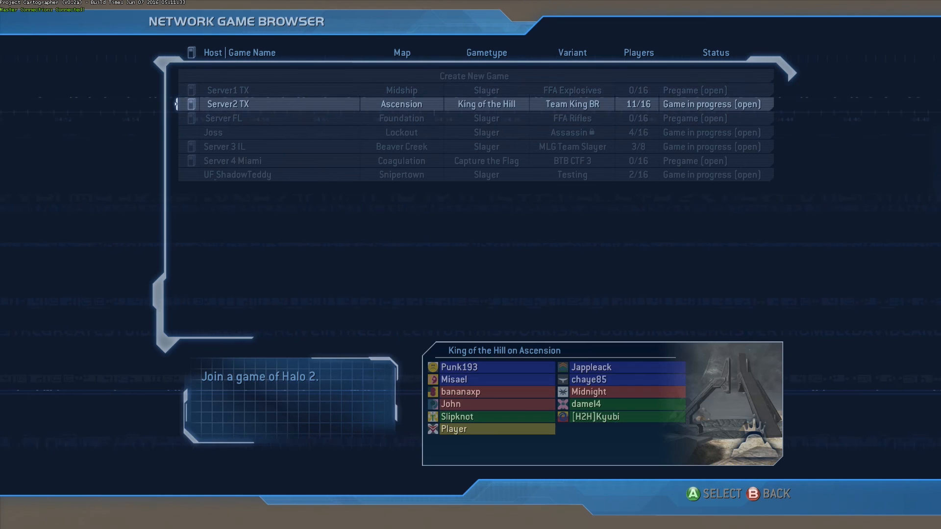